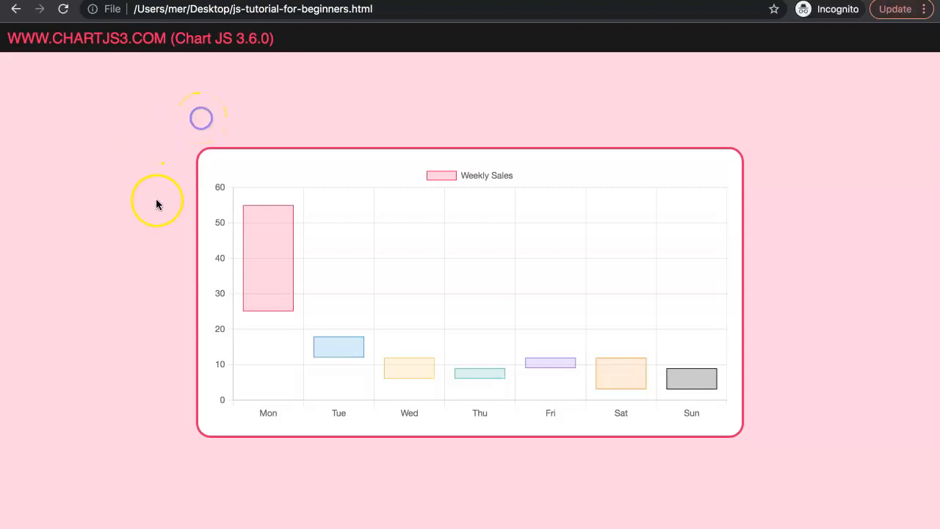
mouse_move(273, 305)
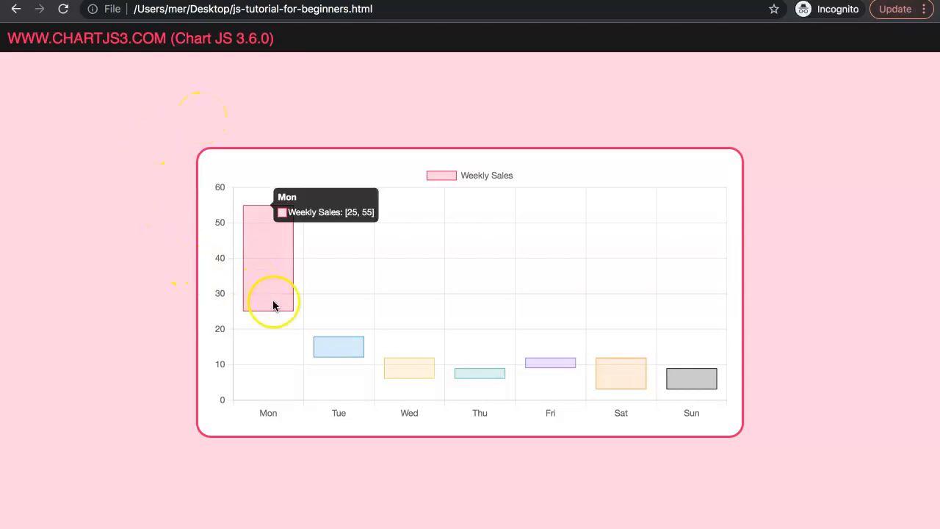
mouse_move(533, 372)
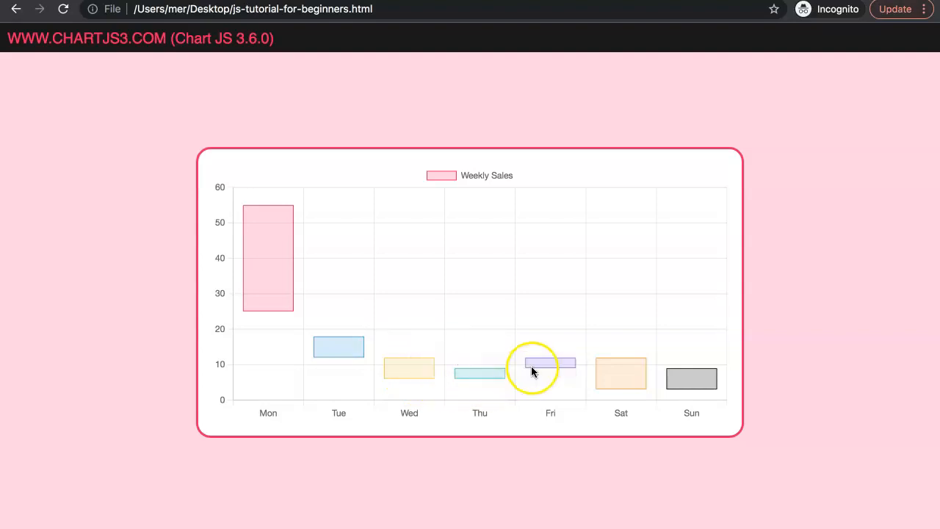
mouse_move(463, 266)
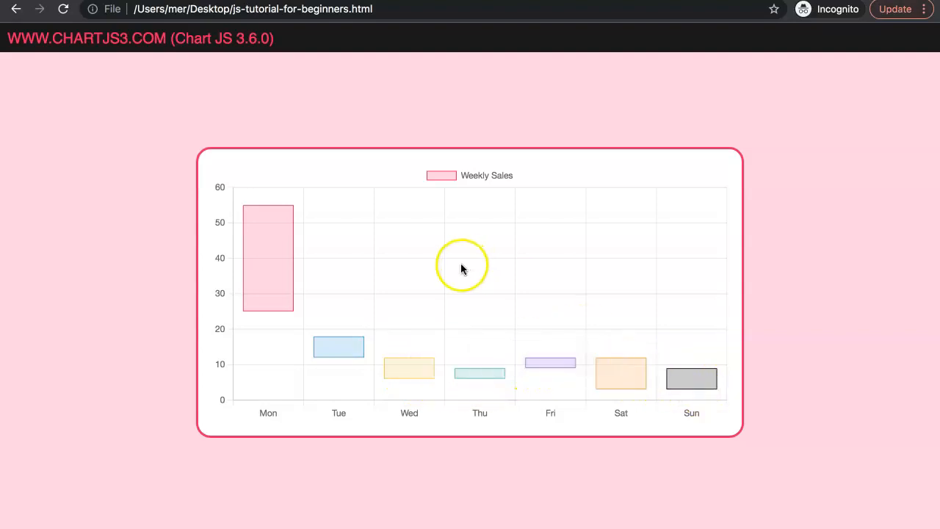
mouse_move(337, 426)
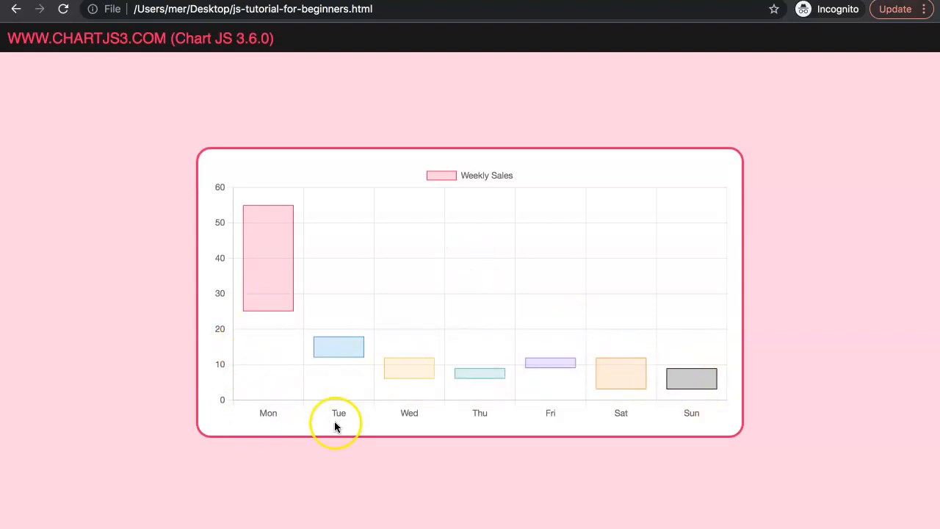
mouse_move(339, 430)
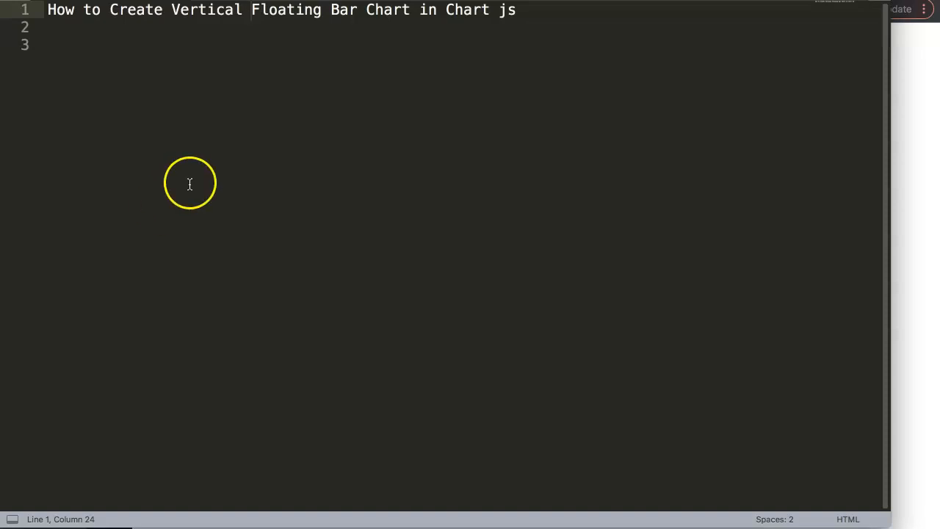
mouse_move(238, 182)
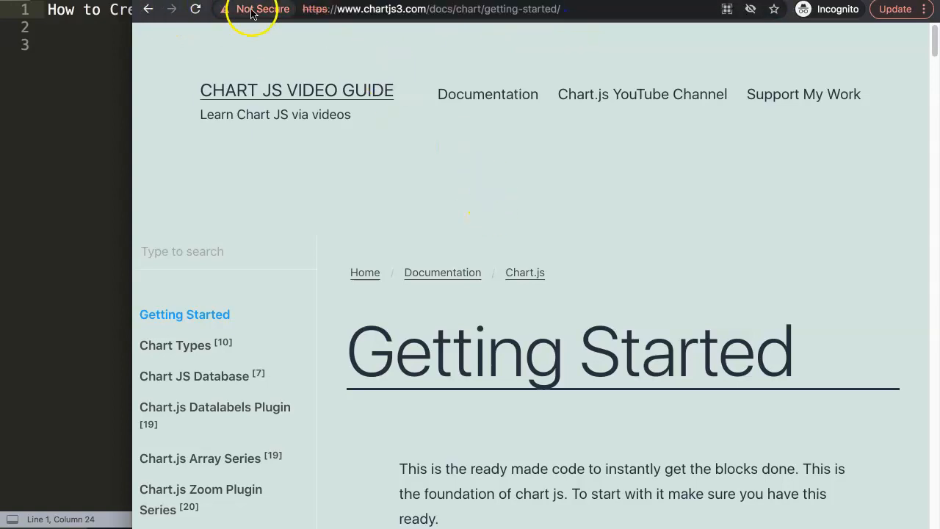
mouse_move(456, 171)
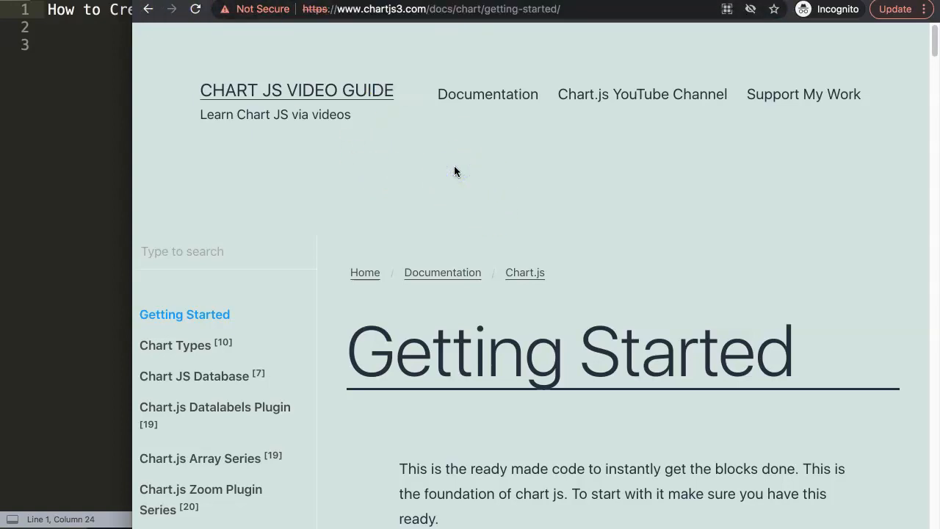
- Scroll the chartjs3.com Getting Started page down to the boilerplate code block
scroll("down", 3)
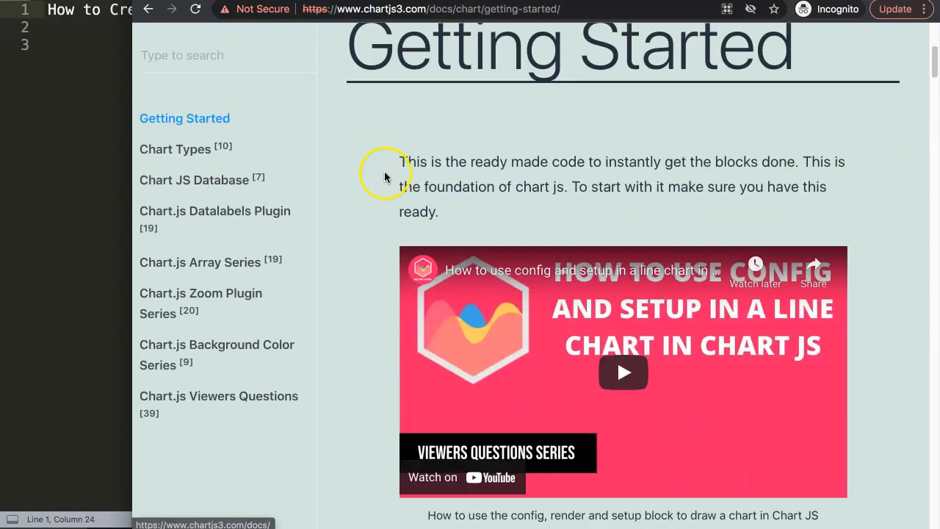
scroll("down", 3)
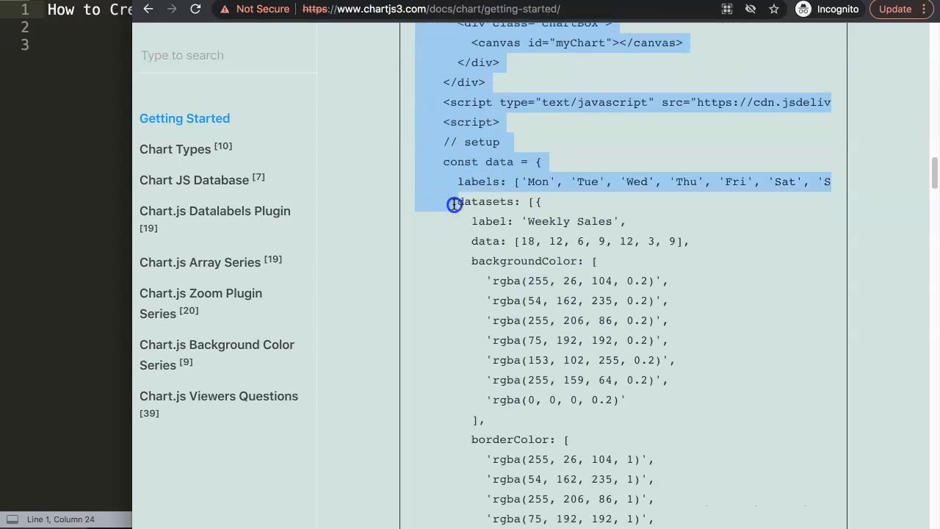
scroll("down", 3)
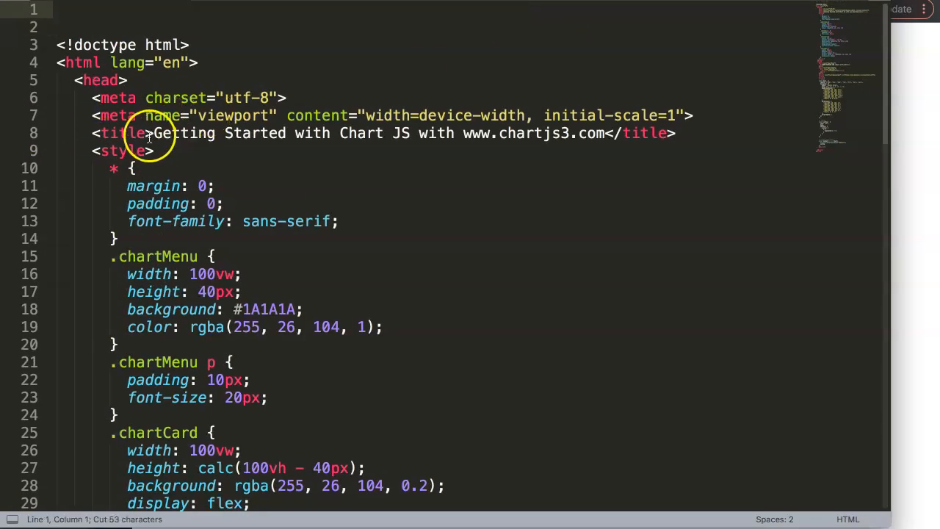
- Set the page title to 'How to Create Vertical Floating Bar Chart in Chart js'
left_click(147, 133)
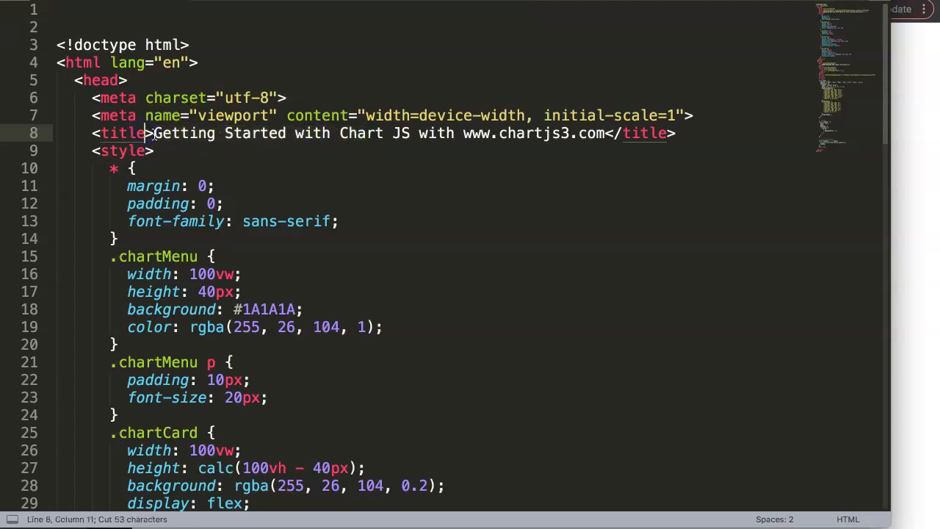
type("How to Create Vertical Floating Bar Chart in Chart js")
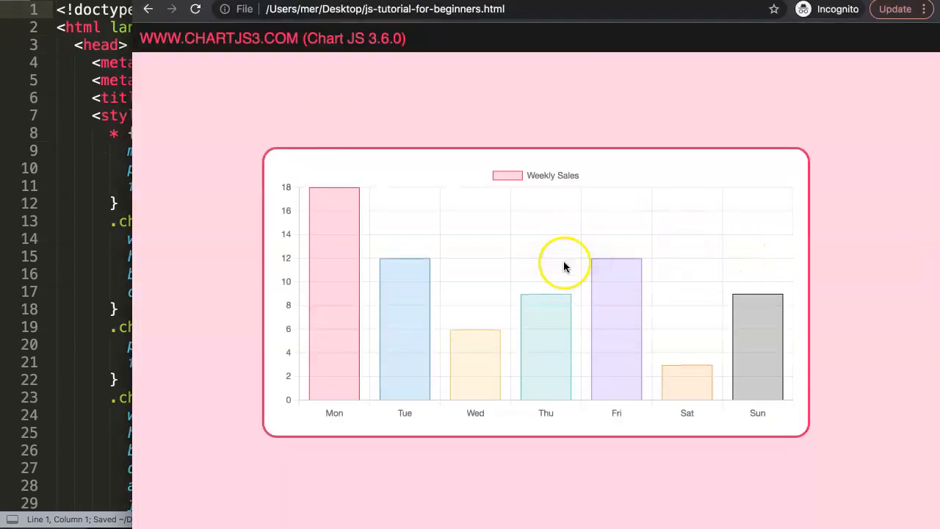
mouse_move(390, 338)
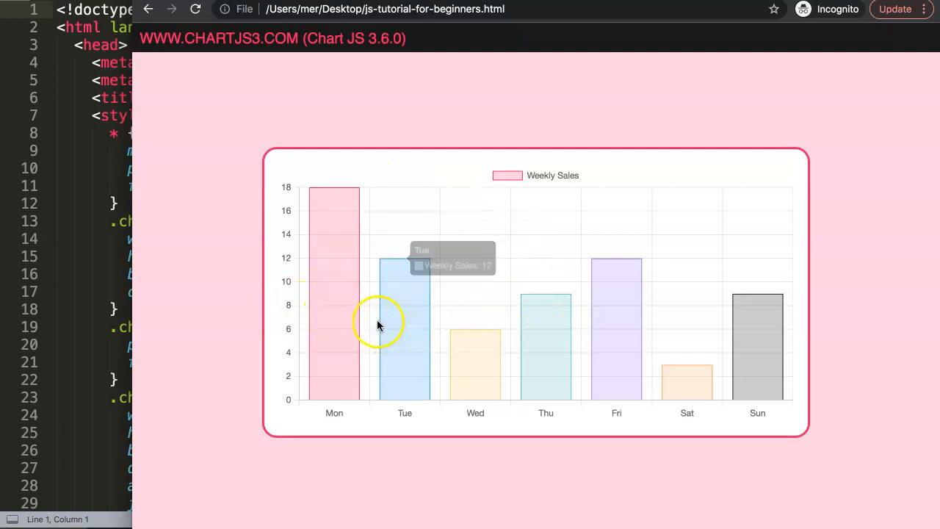
mouse_move(298, 305)
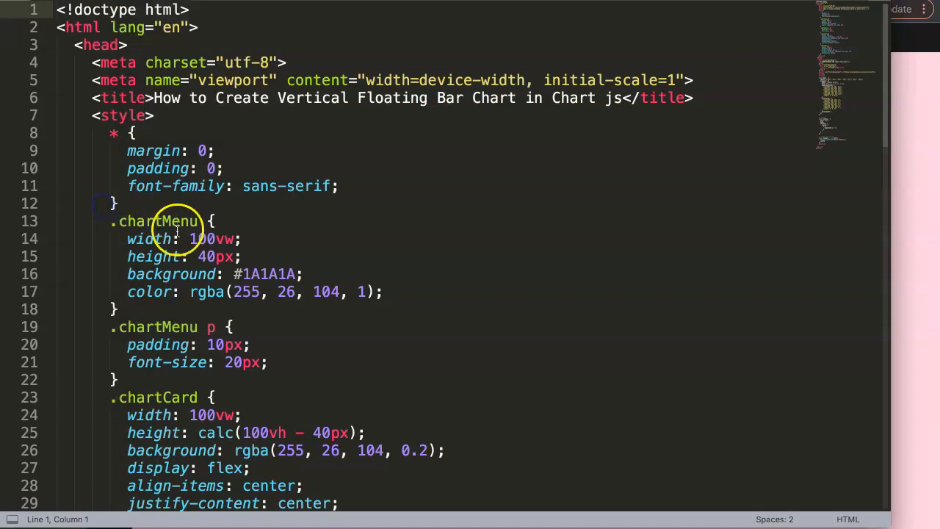
- Comment out the original data line and begin a new data array starting with [0, 18]
scroll("down", 3)
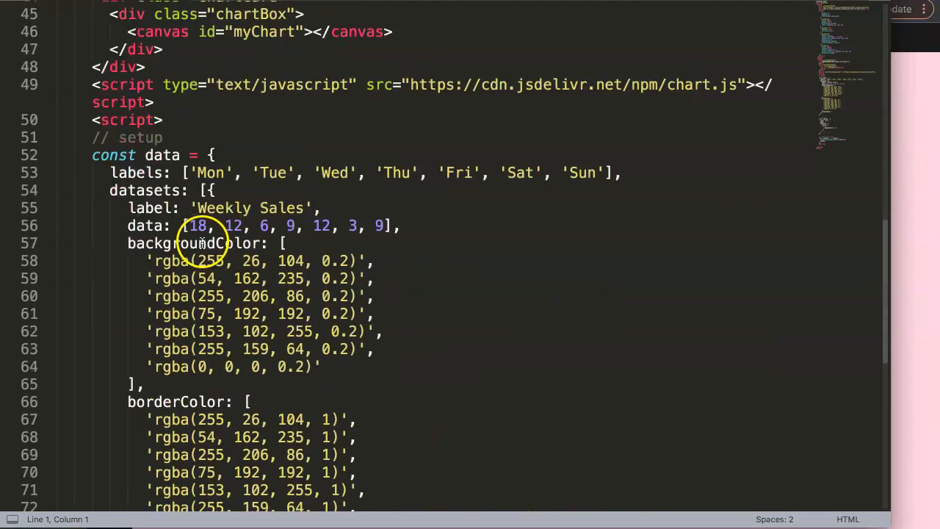
scroll("down", 3)
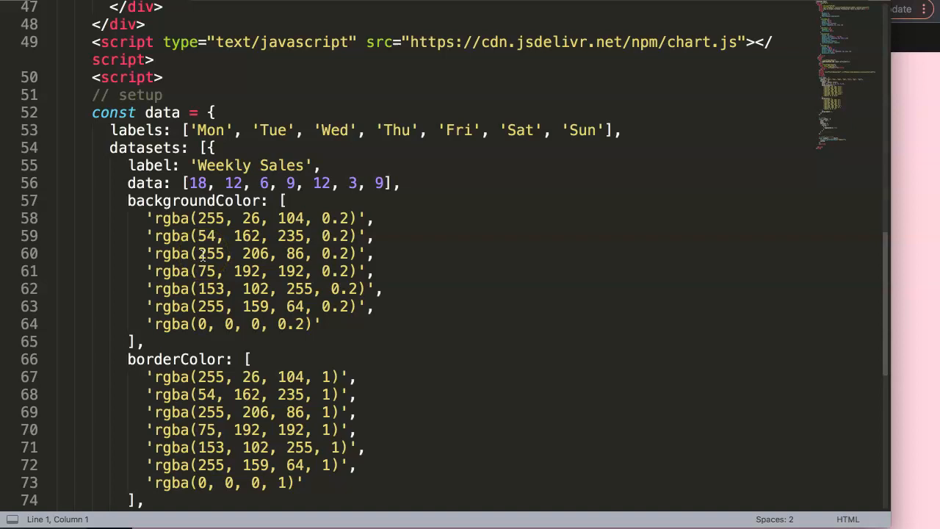
double_click(196, 183)
type("data: ")
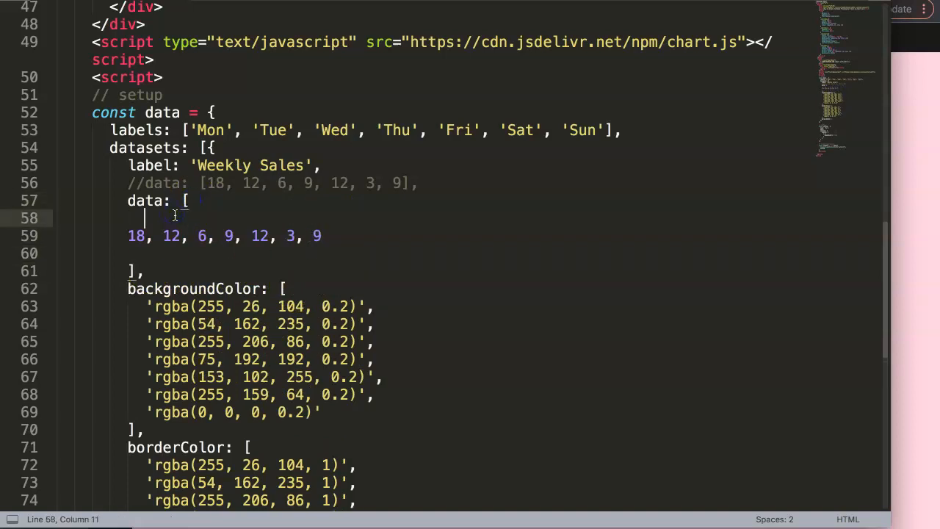
type("[],")
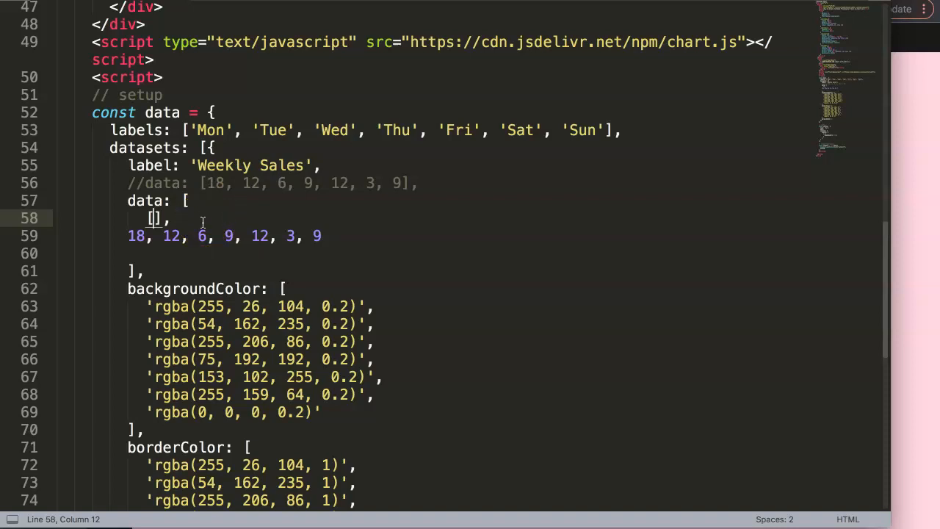
type("0, 1")
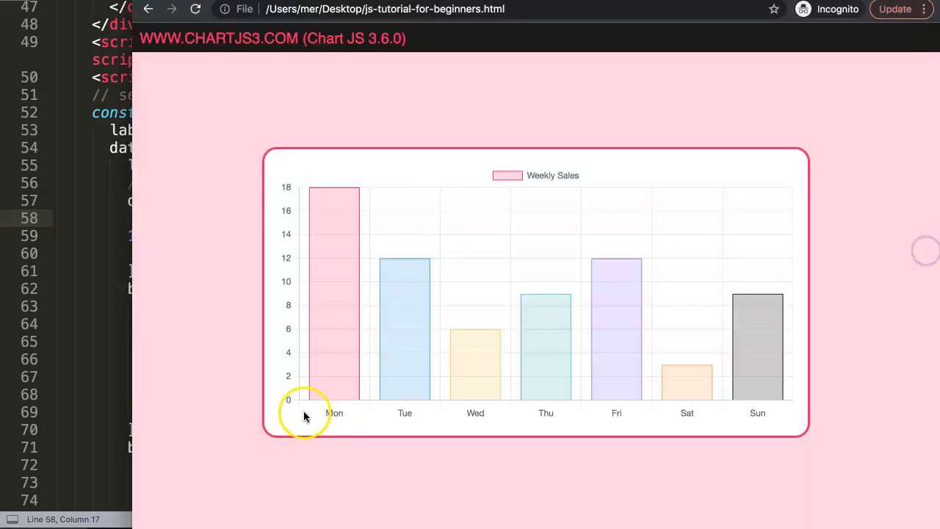
mouse_move(329, 193)
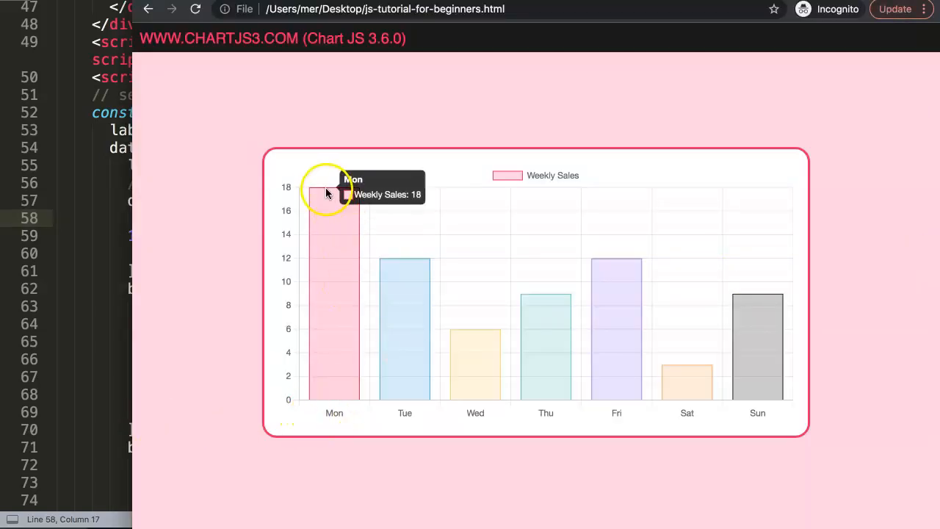
mouse_move(21, 168)
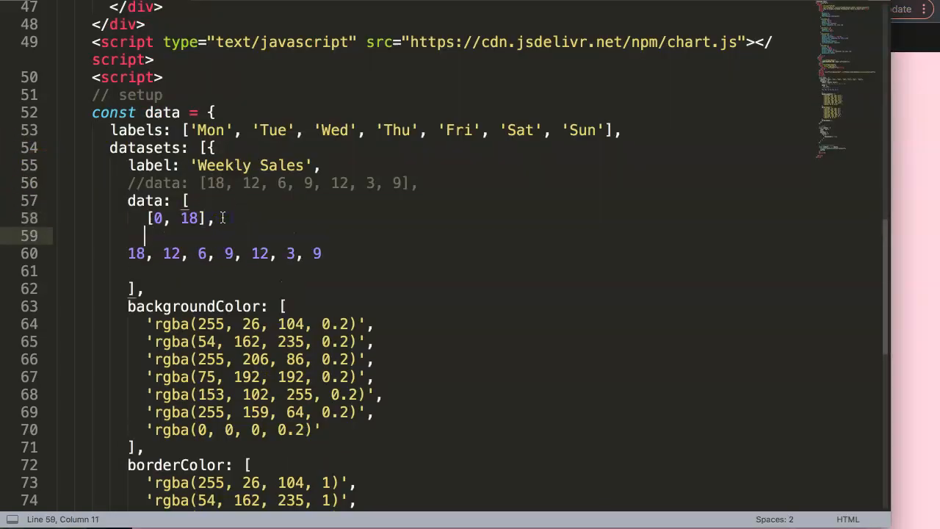
- Enter the remaining day pairs [18,12], [12,6], [6,9], [9,12], [12,3], [3,9]
type("[18]")
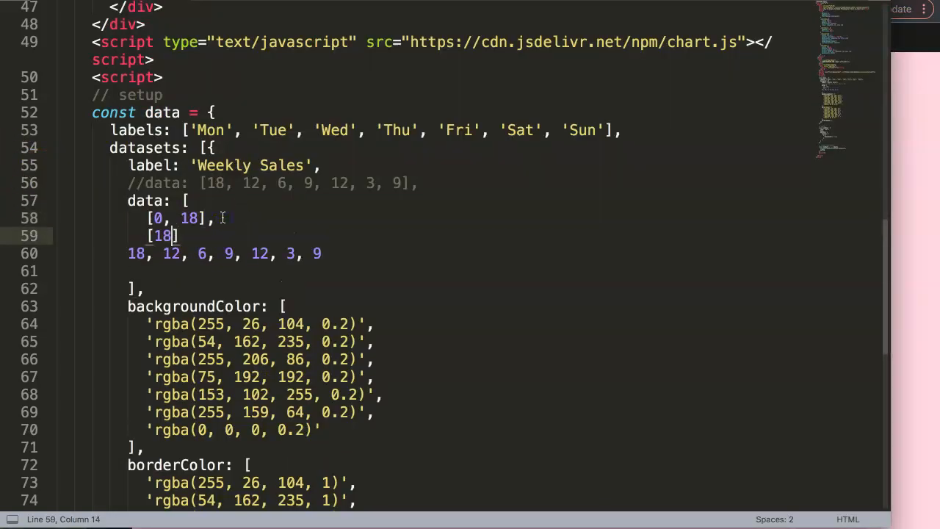
type(", 12],")
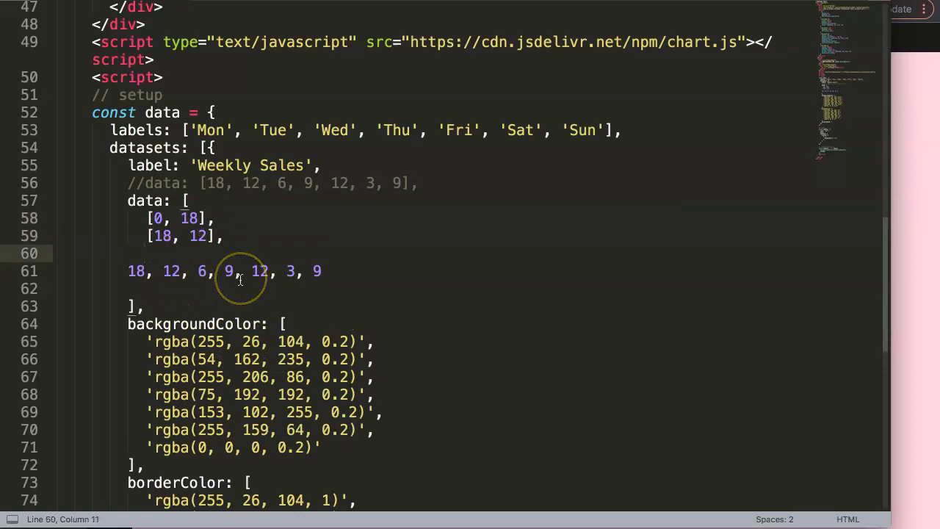
type("[12, 6],")
type("6,")
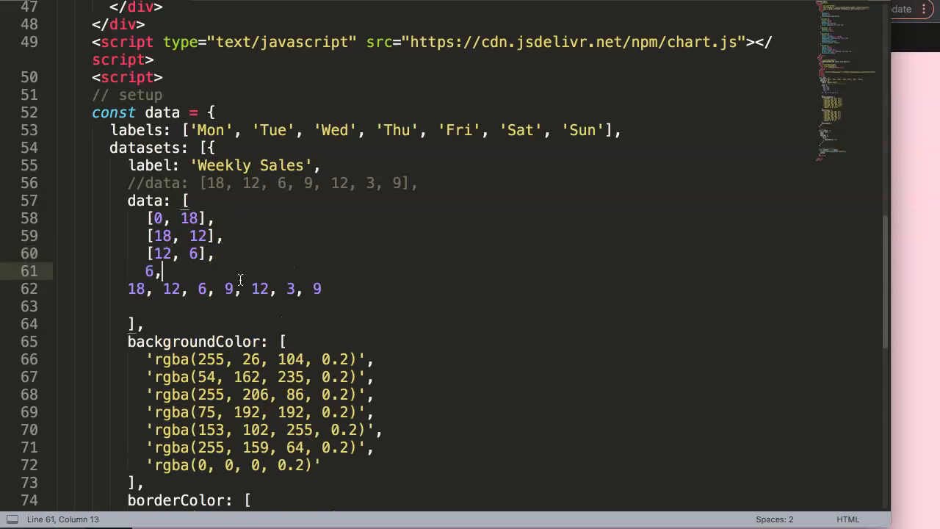
type("[]")
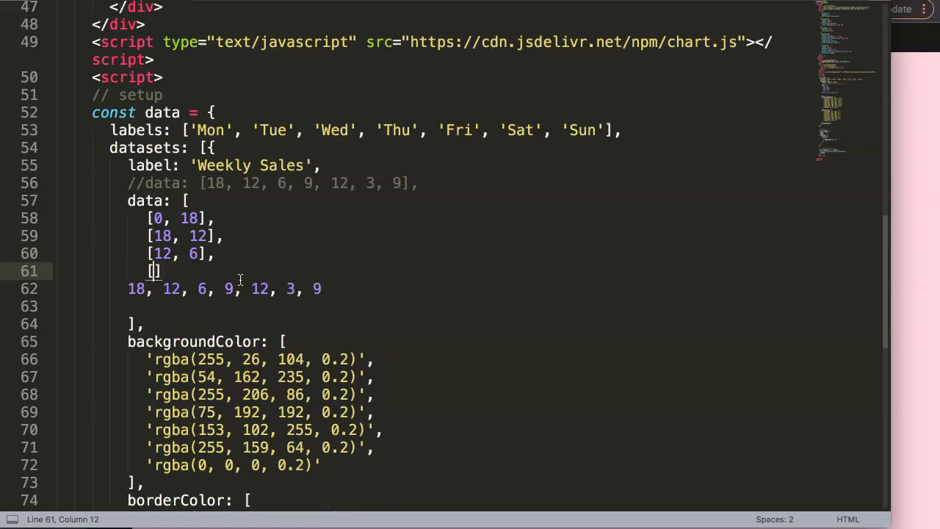
type("6,")
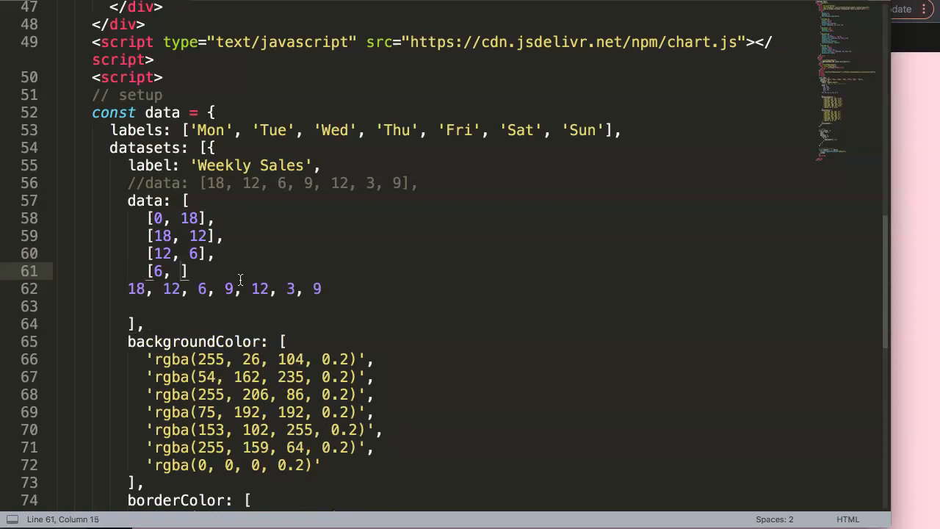
type("9],")
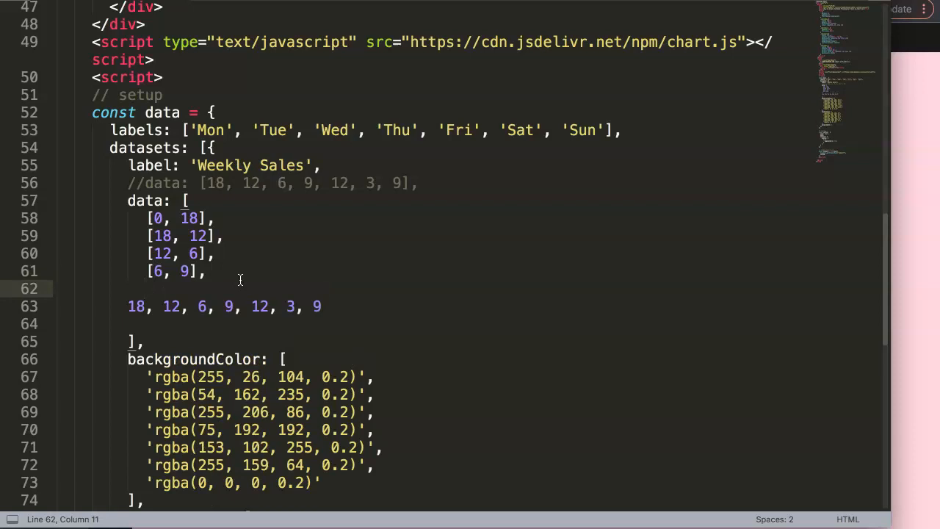
type("[]")
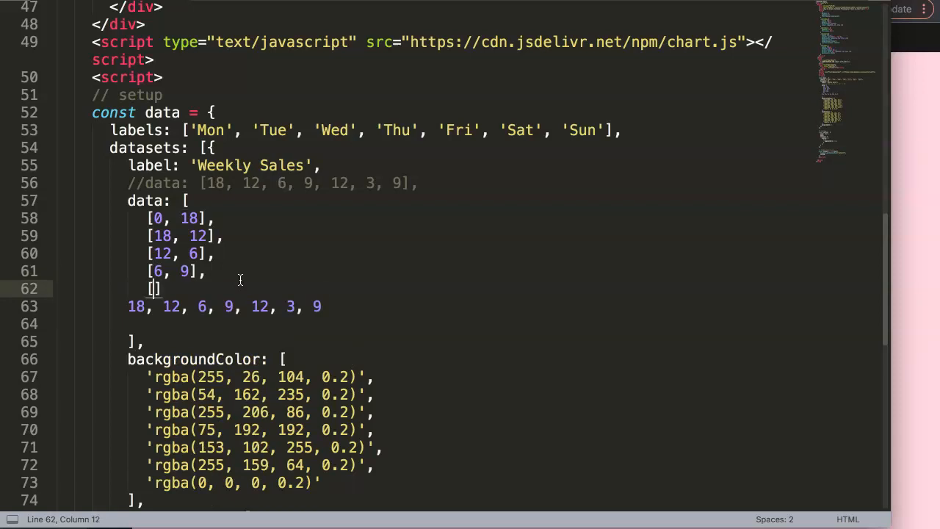
type("9,")
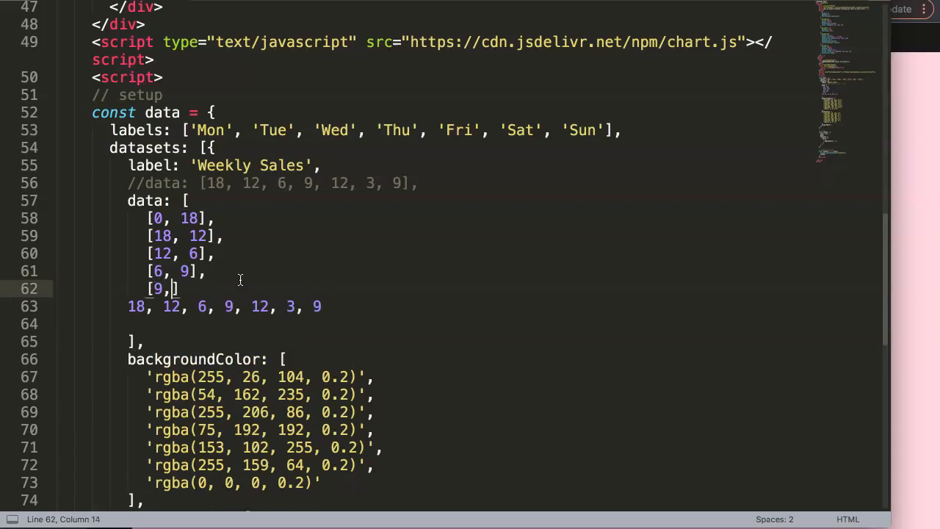
type("12")
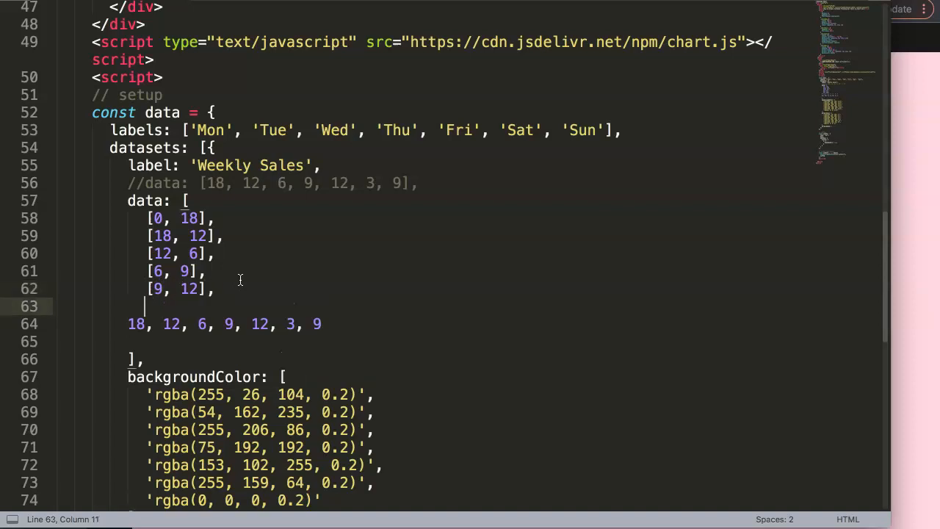
type("[1]")
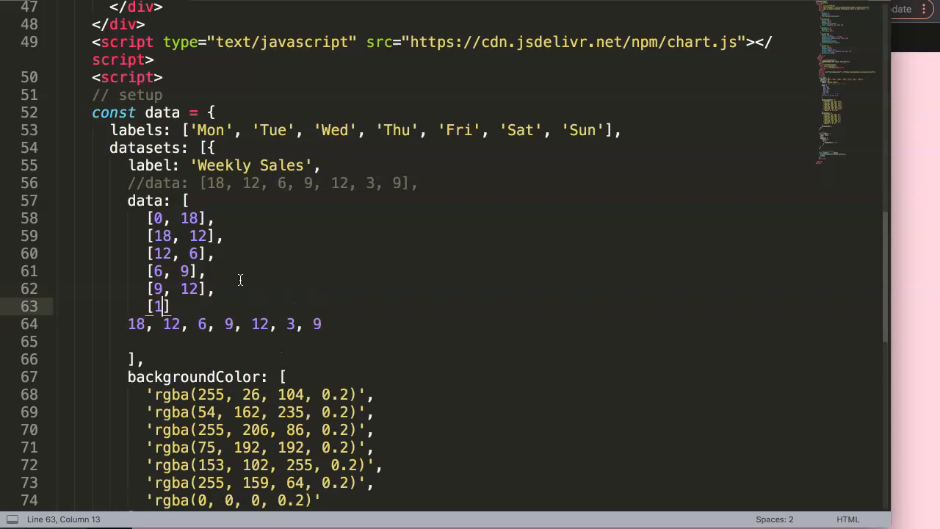
type("2, 3")
type("[3 , ")
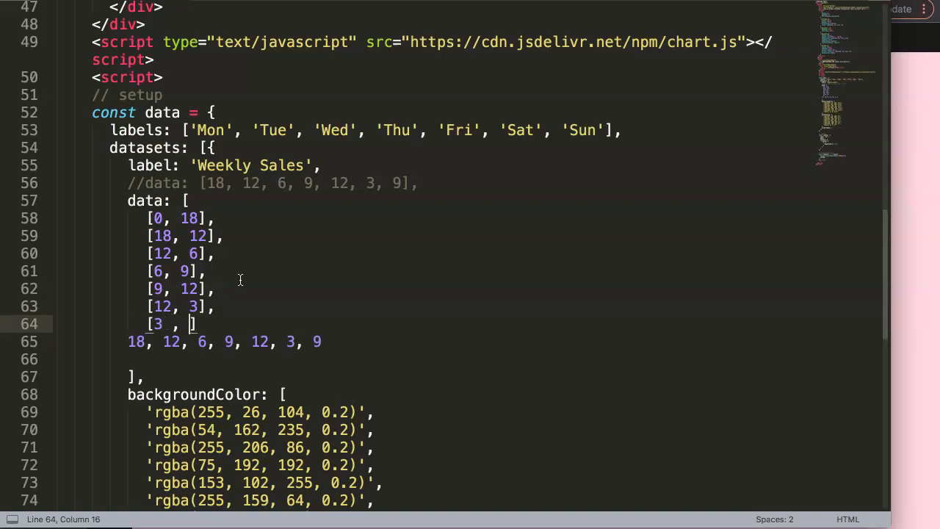
type("9")
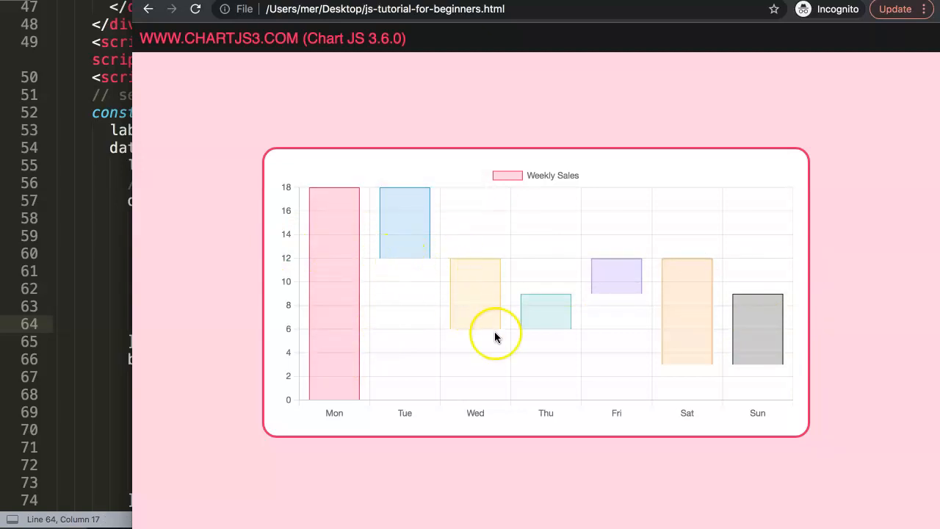
mouse_move(475, 327)
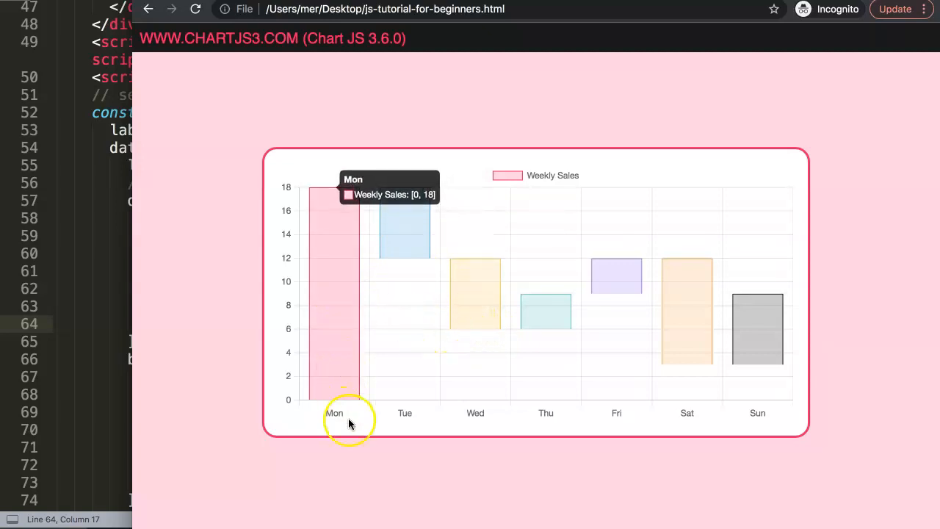
mouse_move(485, 433)
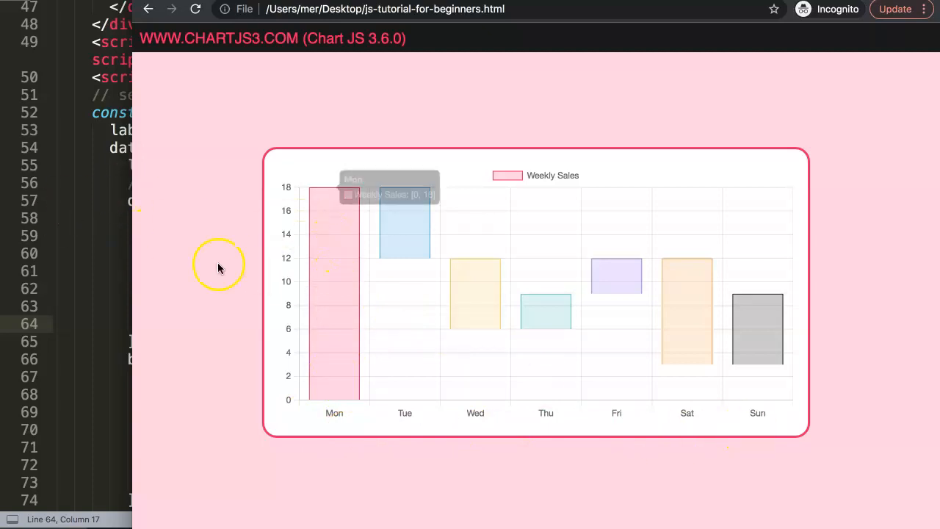
mouse_move(277, 205)
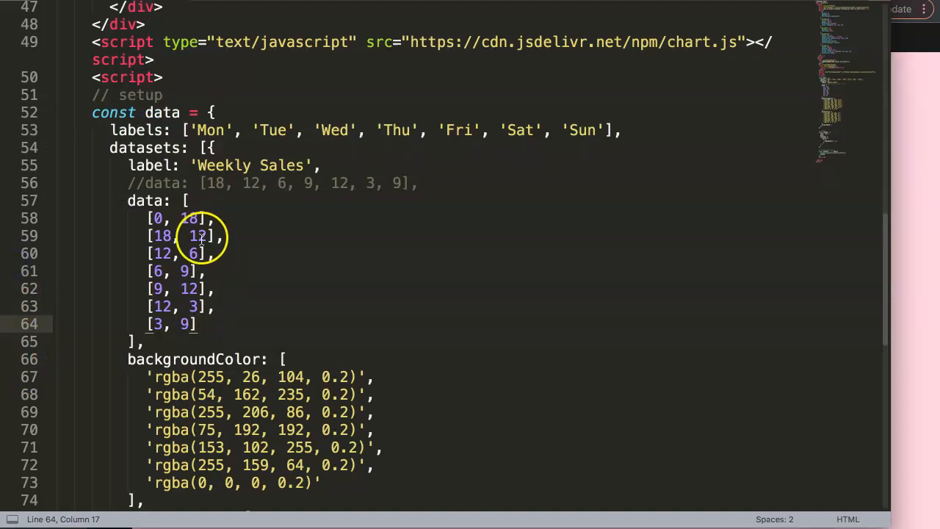
- Add borderSkipped: false after borderWidth in the dataset settings
scroll("down", 3)
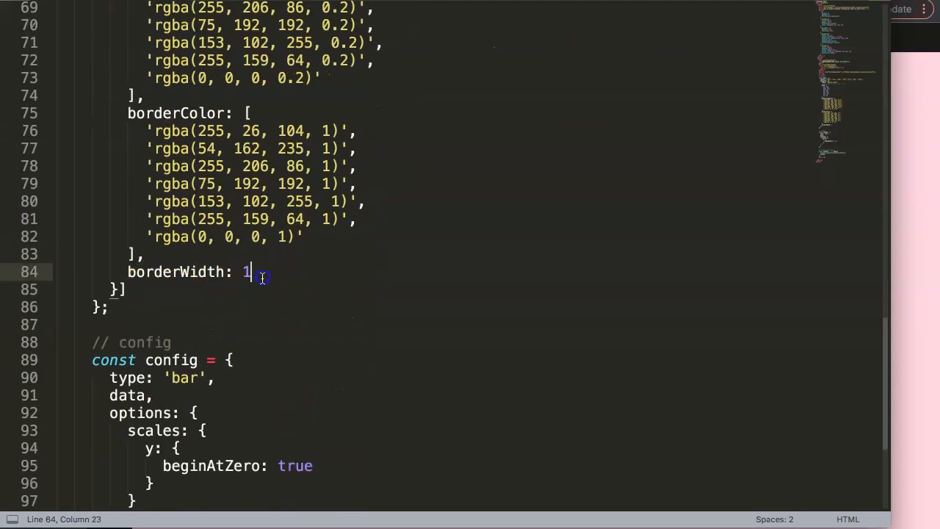
type(",")
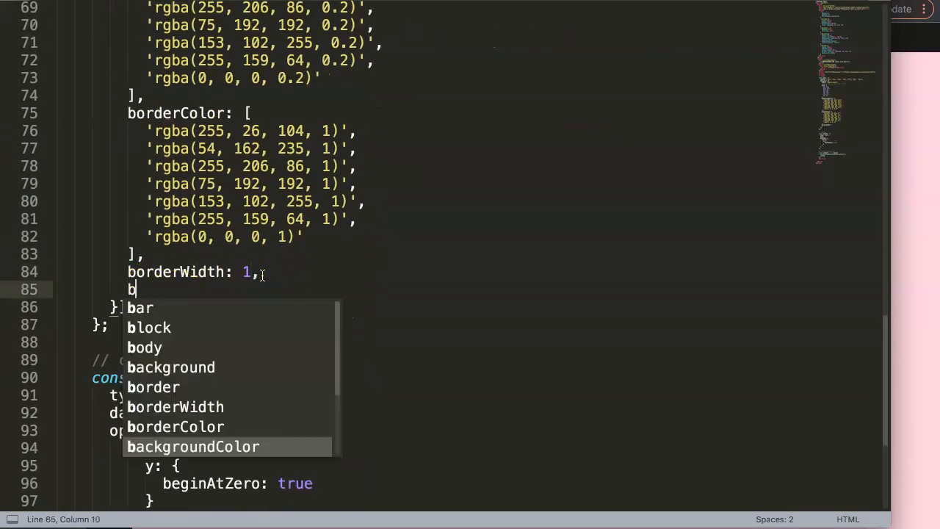
type("orderSkipped")
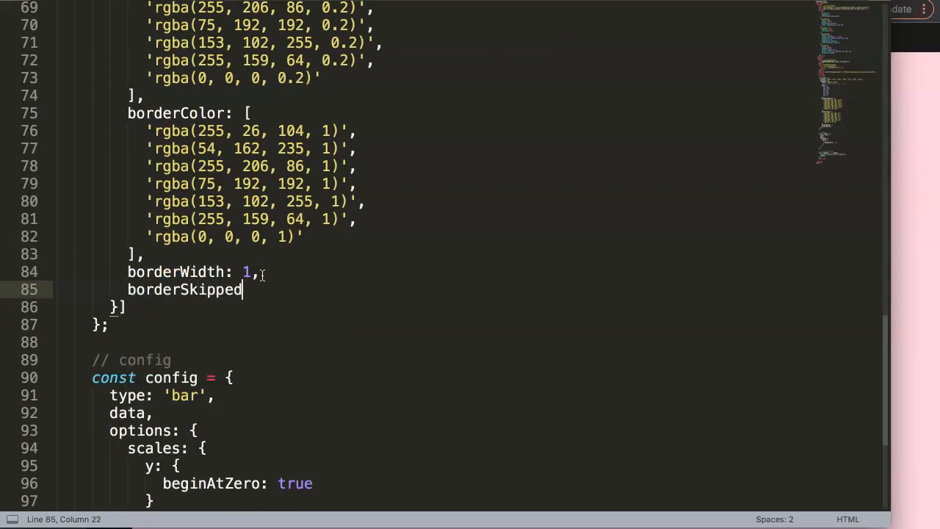
type(":")
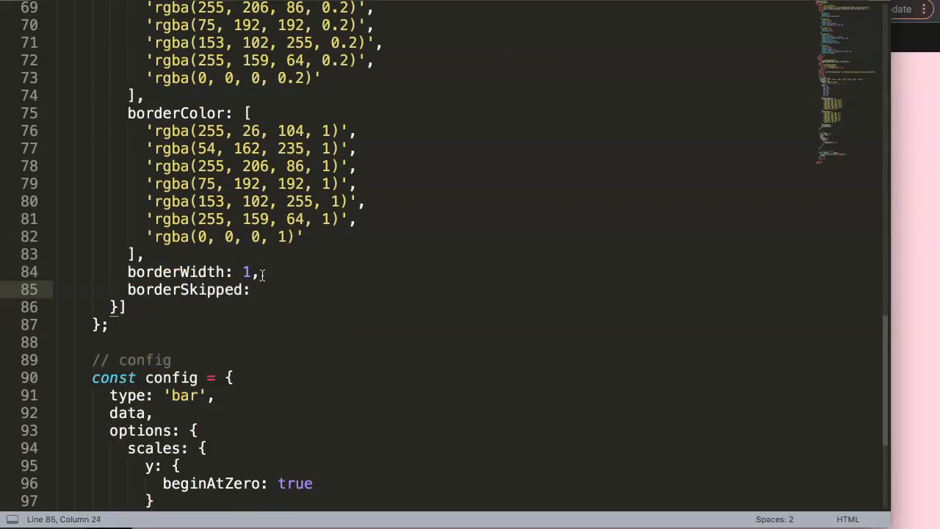
type("false")
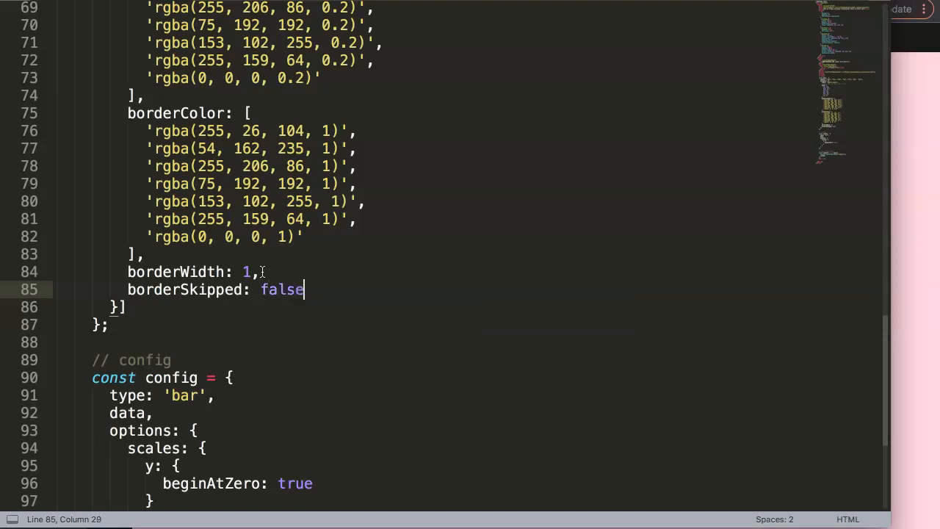
type(",")
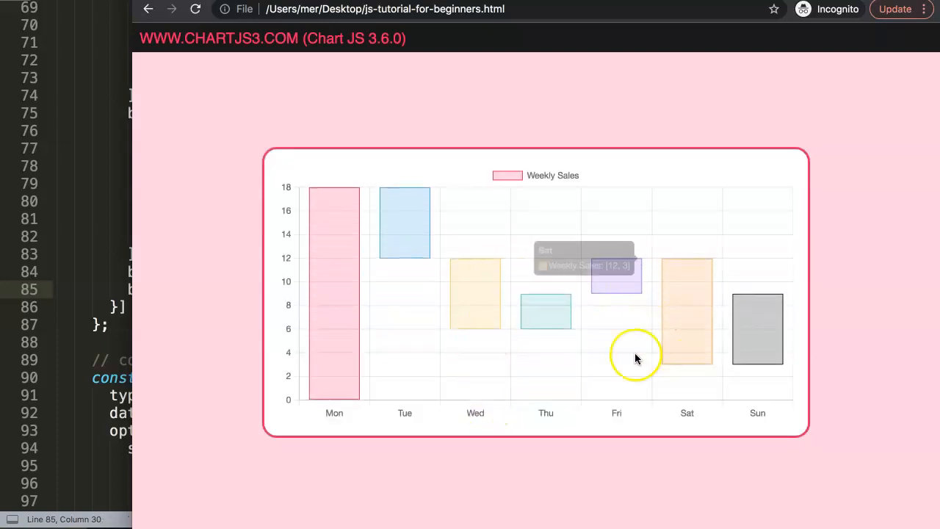
mouse_move(321, 261)
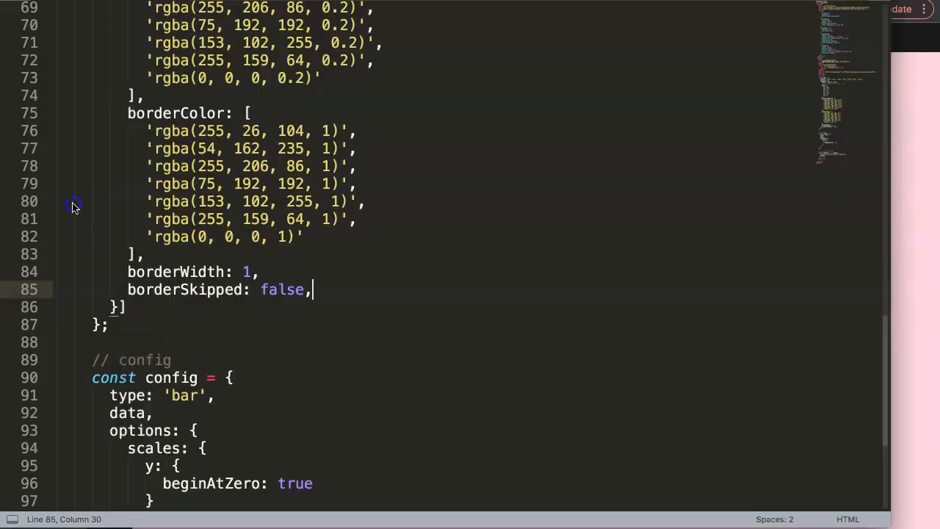
- Change Monday's data pair from [0, 18] to [25, 55]
scroll("up", 3)
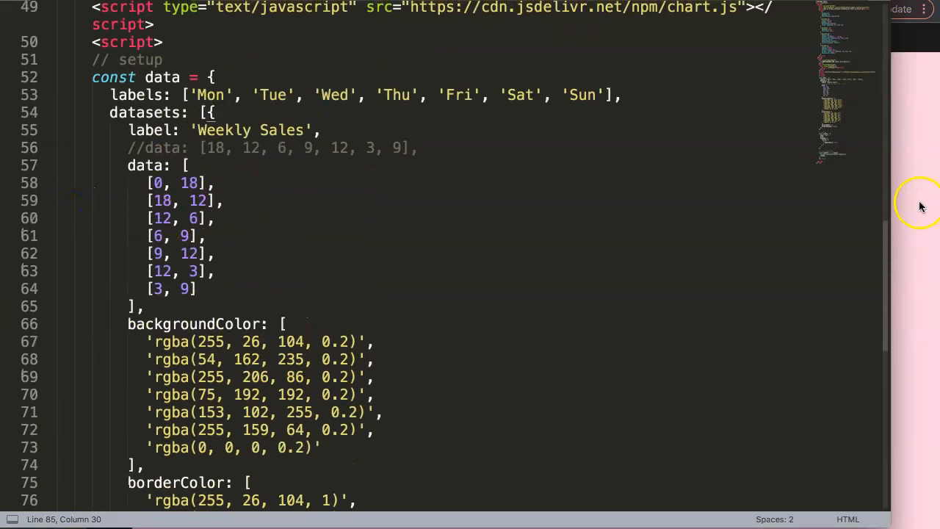
mouse_move(92, 182)
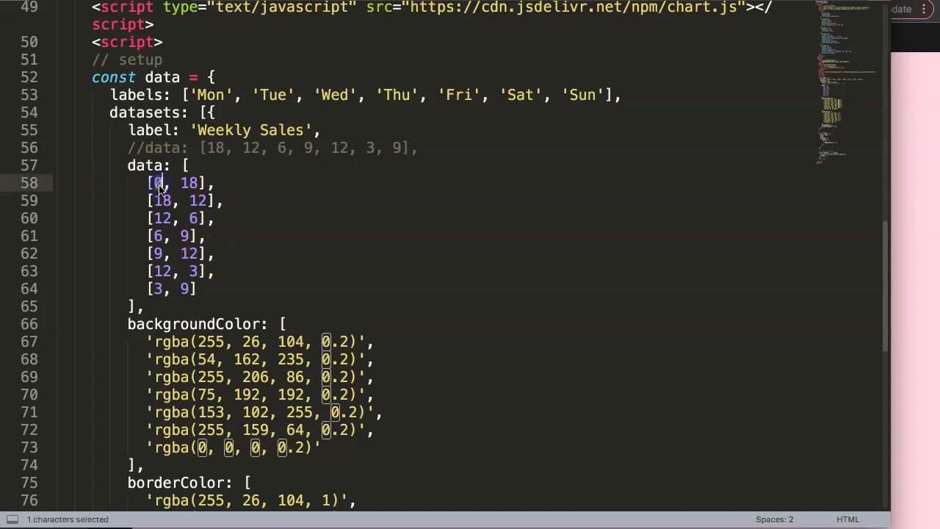
type("25")
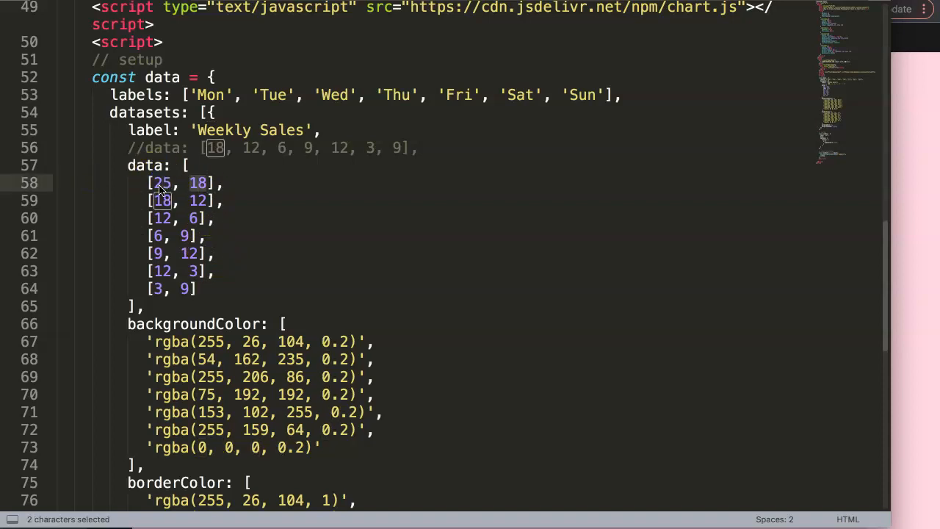
type("55")
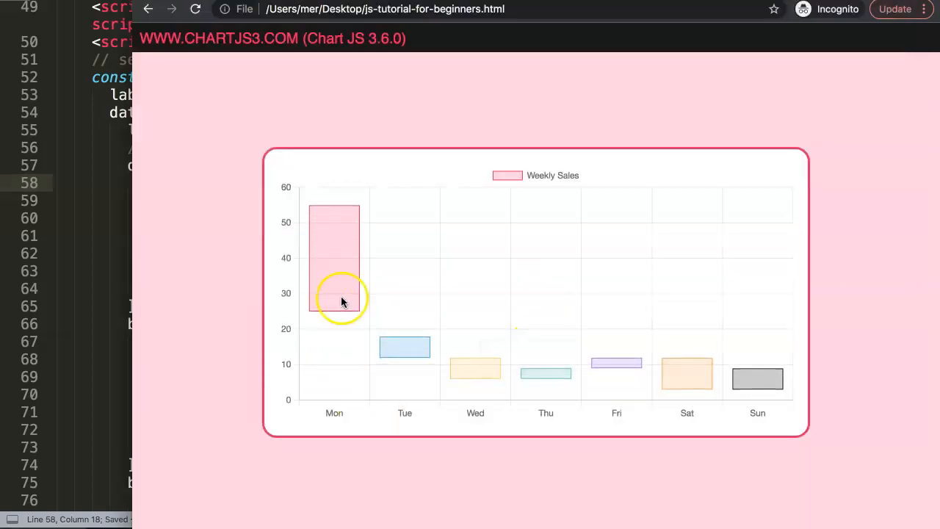
mouse_move(405, 347)
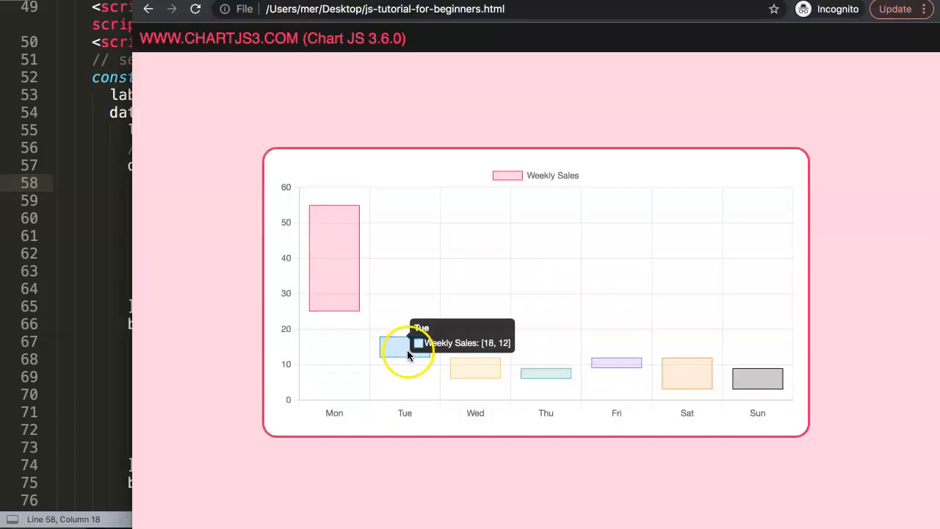
mouse_move(489, 371)
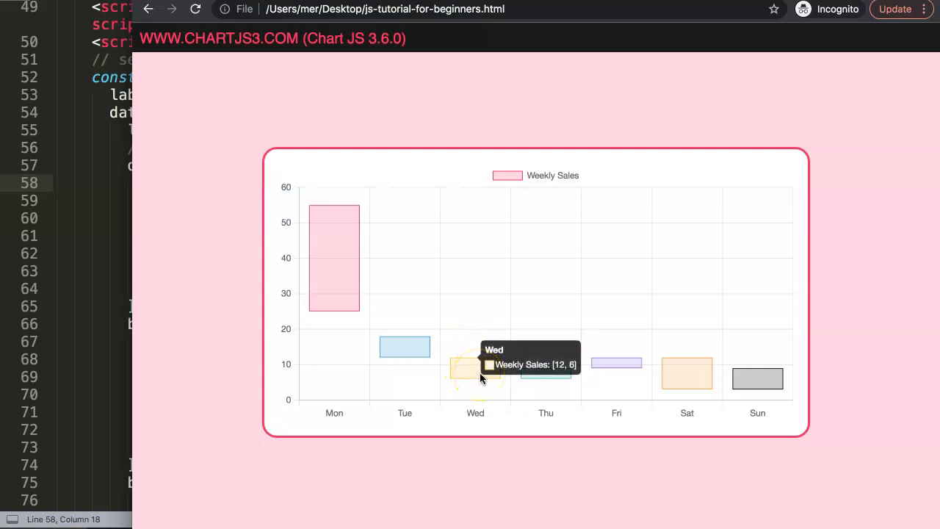
mouse_move(296, 363)
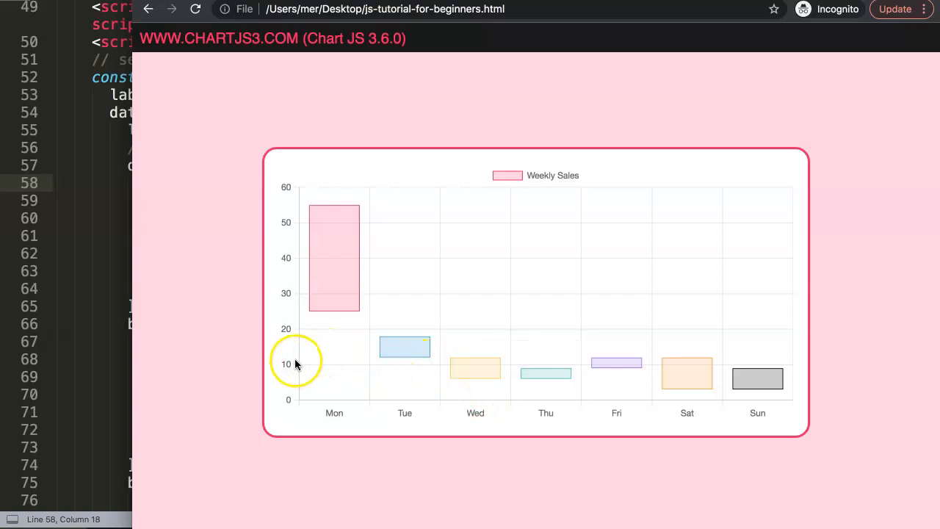
mouse_move(394, 379)
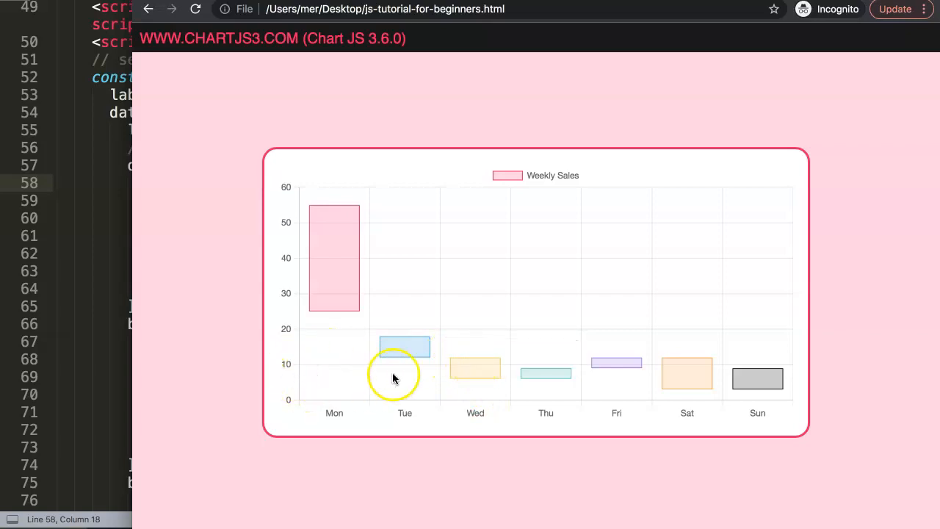
mouse_move(461, 212)
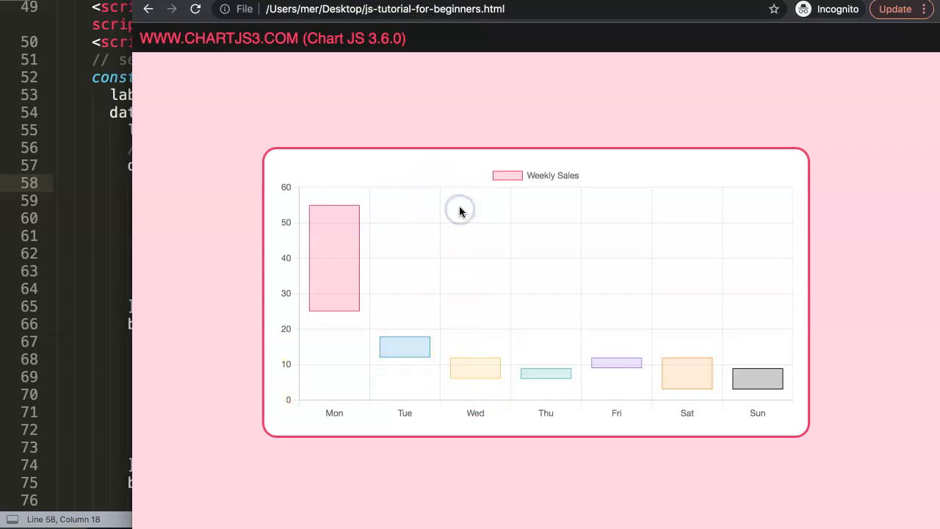